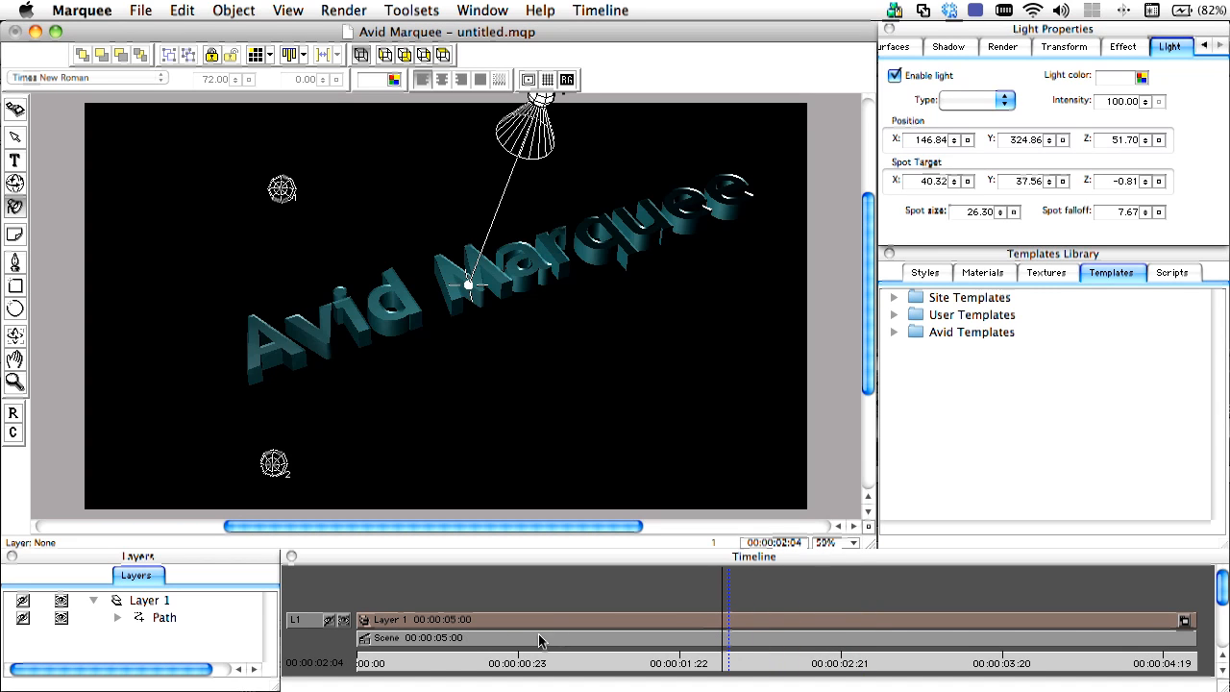
Load the NameLocation-PurpleRule template from Avid Templates > LowerThirds
click(733, 619)
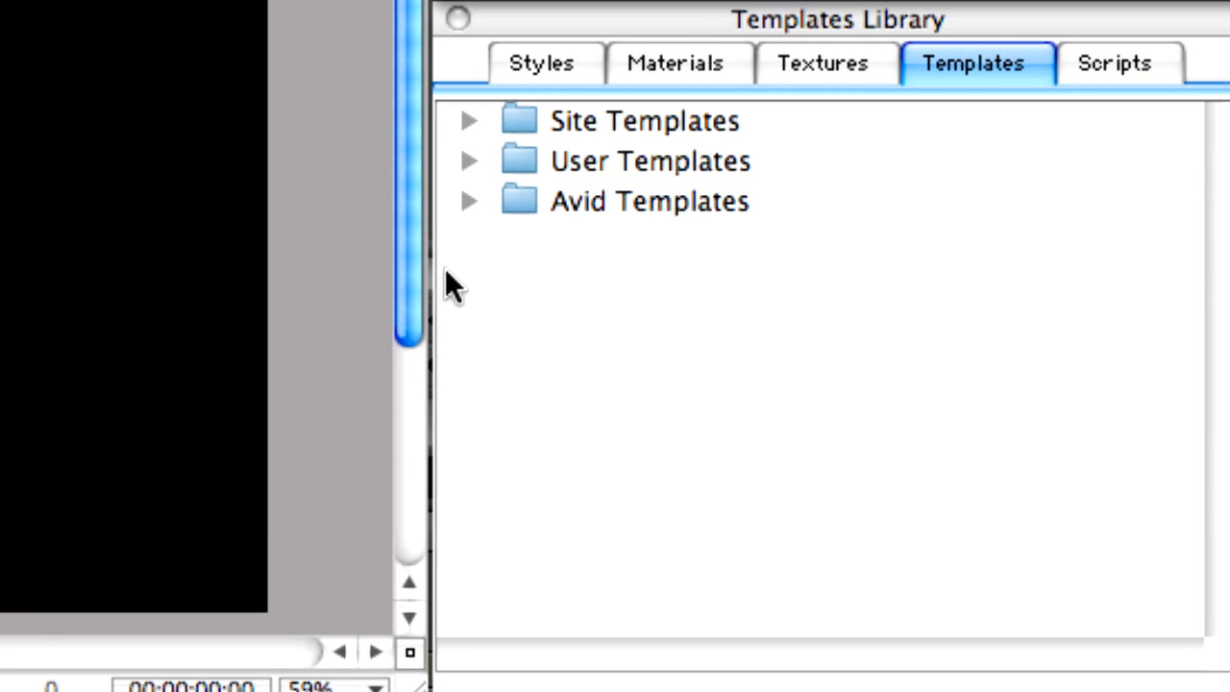
click(469, 200)
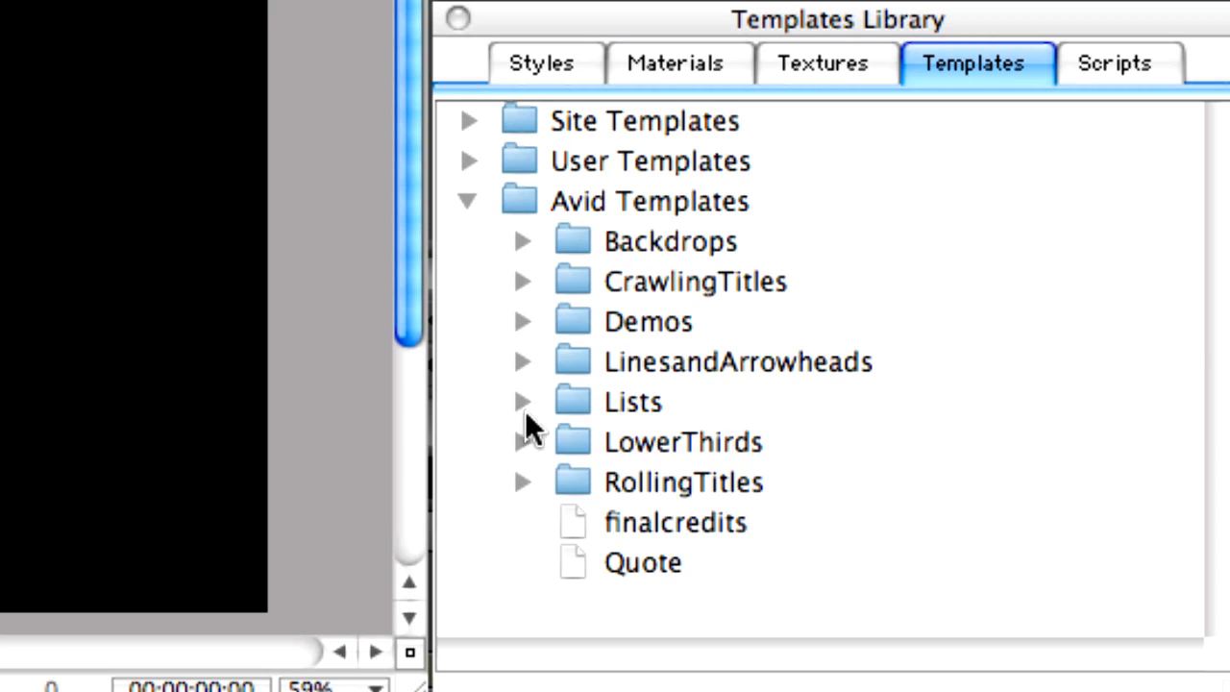
click(525, 440)
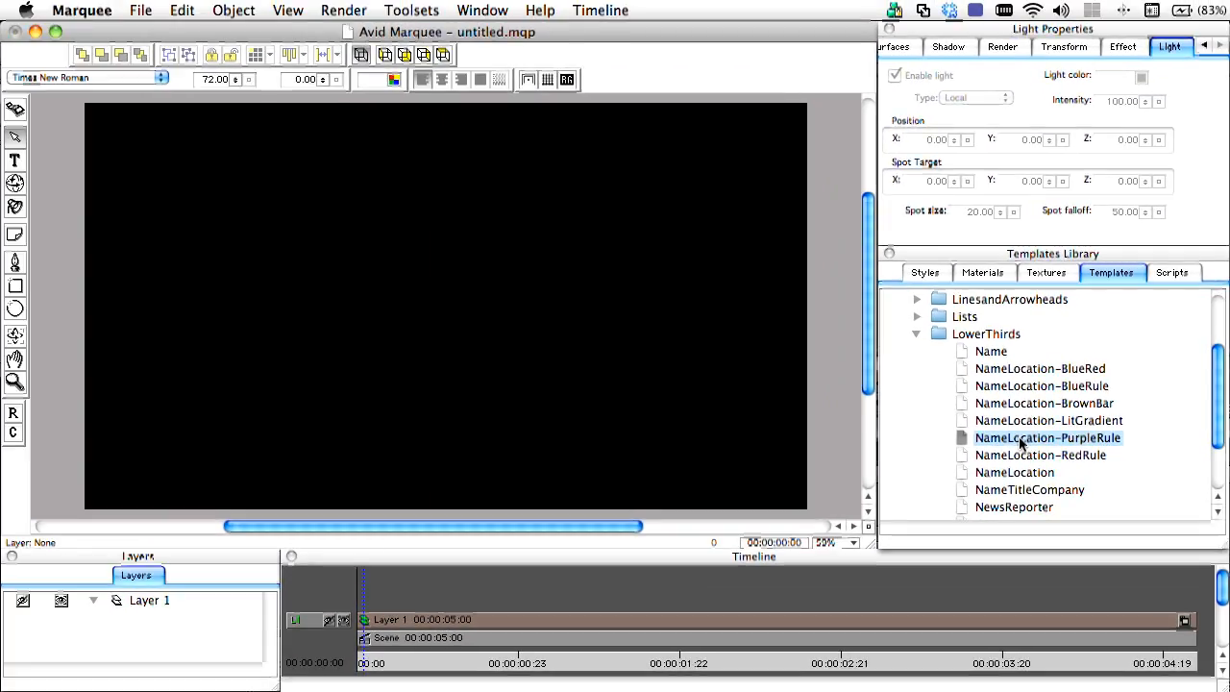
double_click(1030, 439)
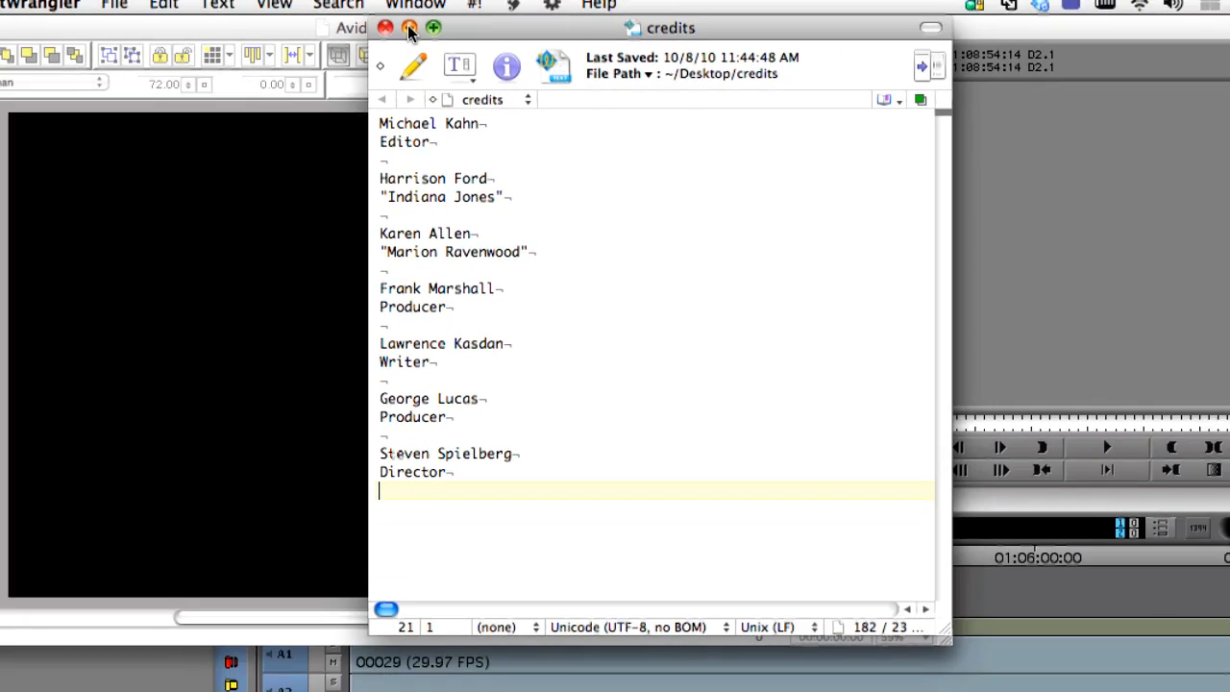
Close the reviewed credits list window in TextWrangler
click(384, 29)
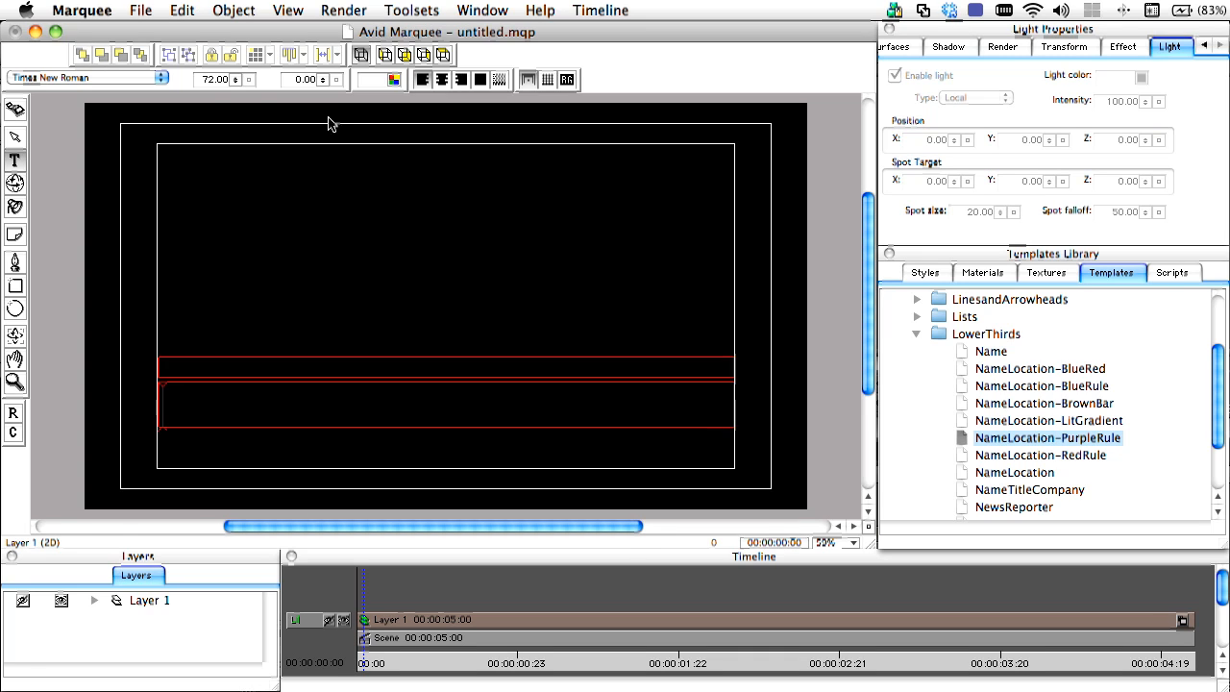
Give the name text box a black drop shadow with softness 10.00
click(163, 79)
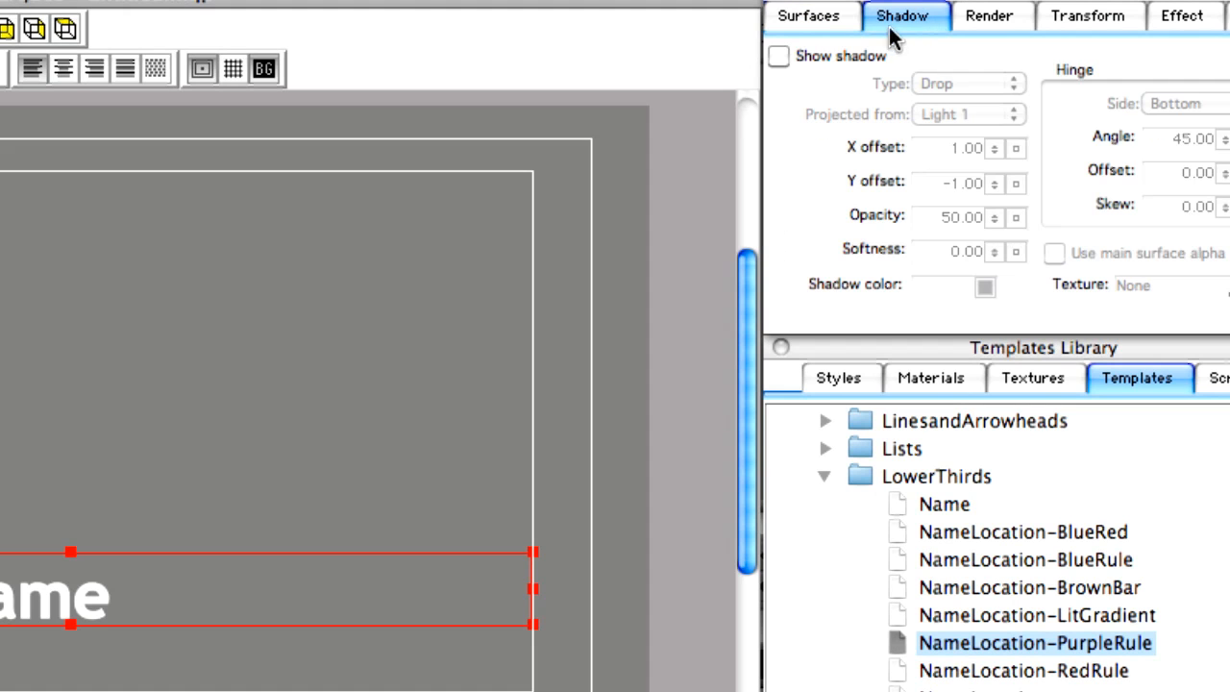
click(775, 55)
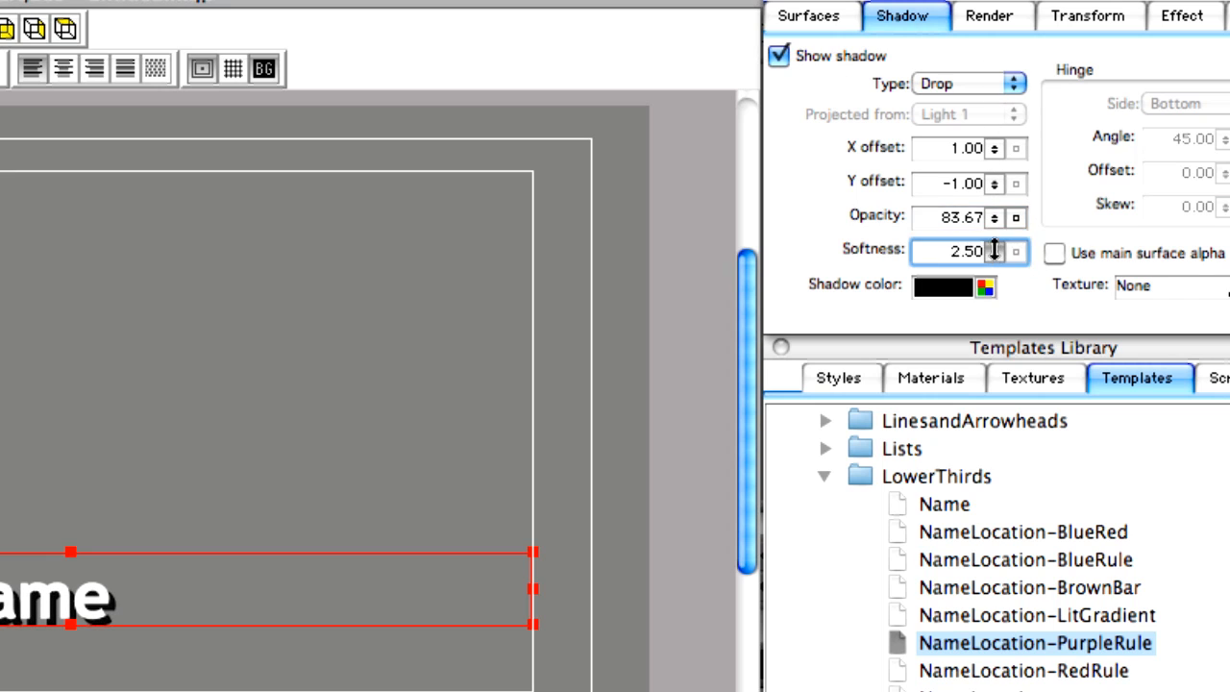
text(10.00)
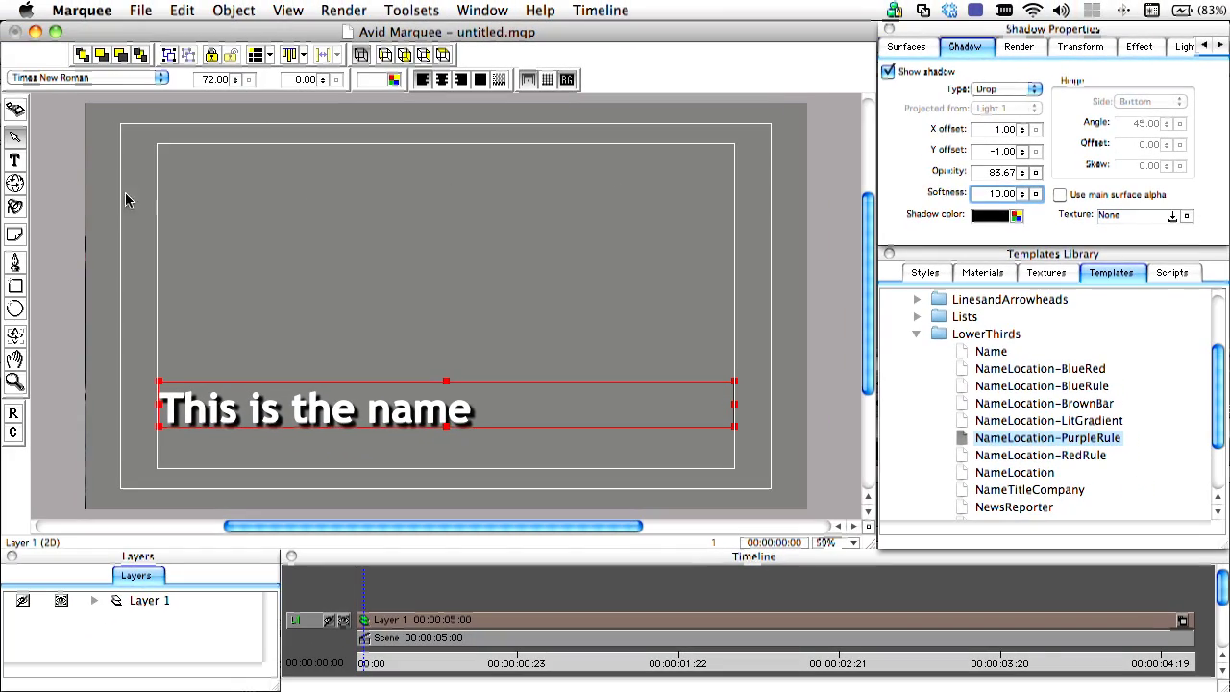
mouse_move(16, 307)
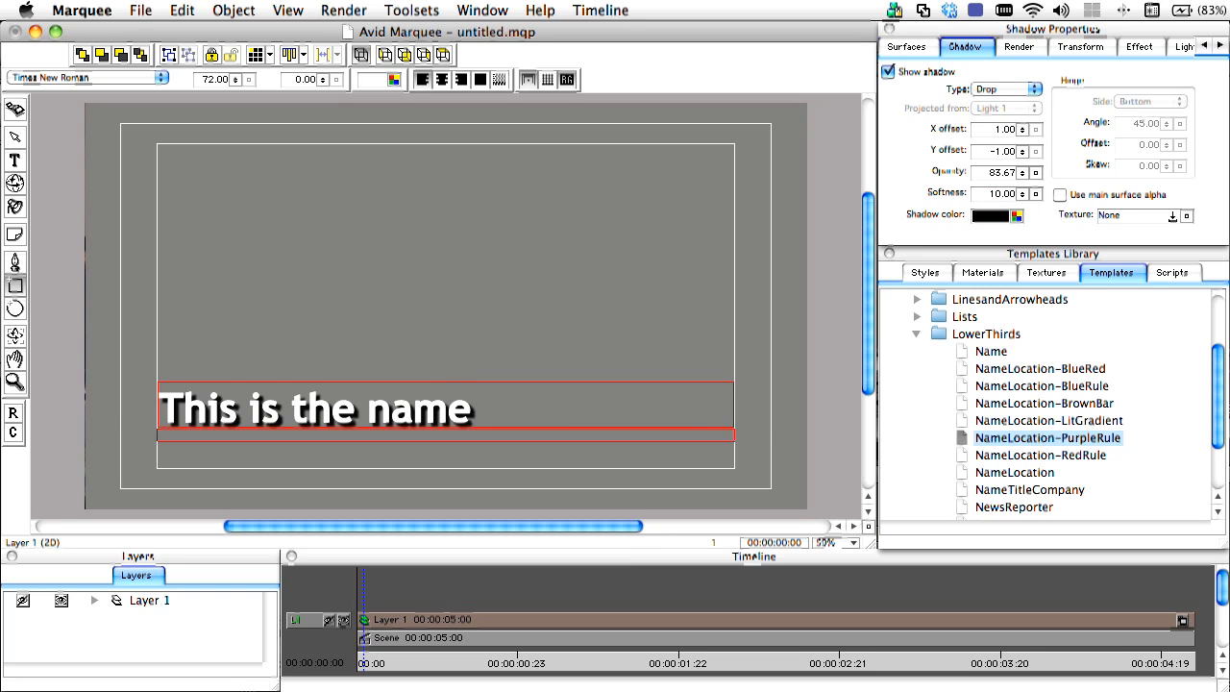
Make the rule's base colour blue and light it for a gradient look
click(904, 47)
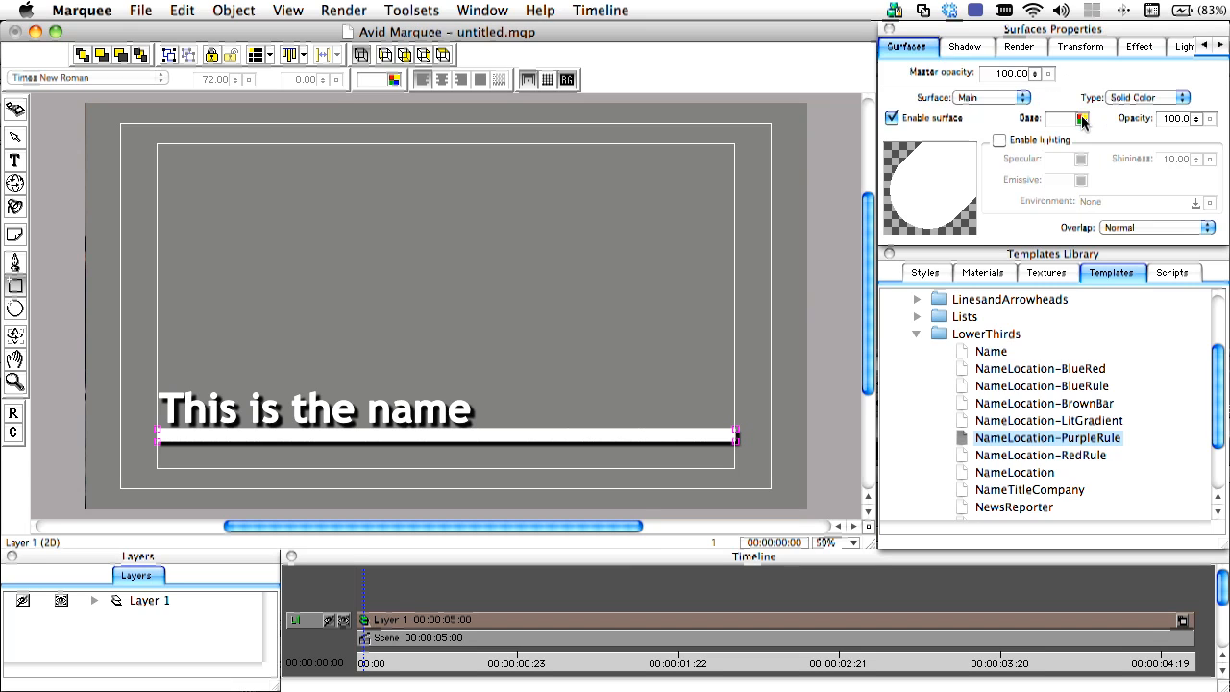
click(1082, 120)
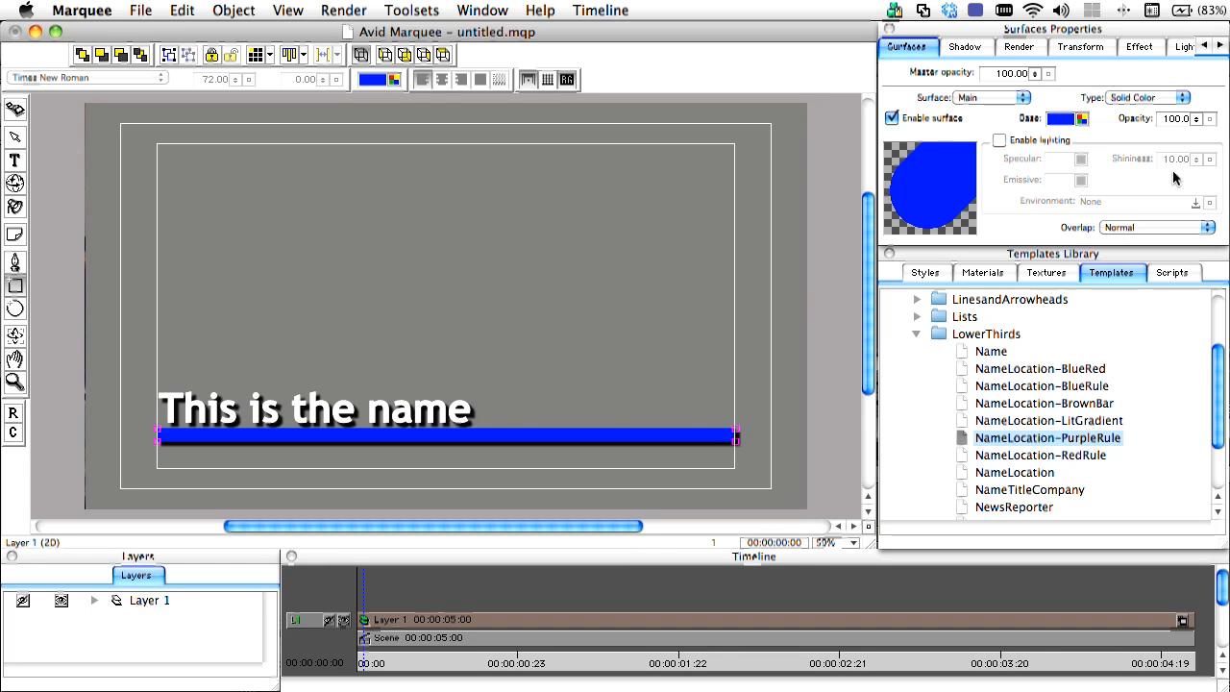
click(996, 140)
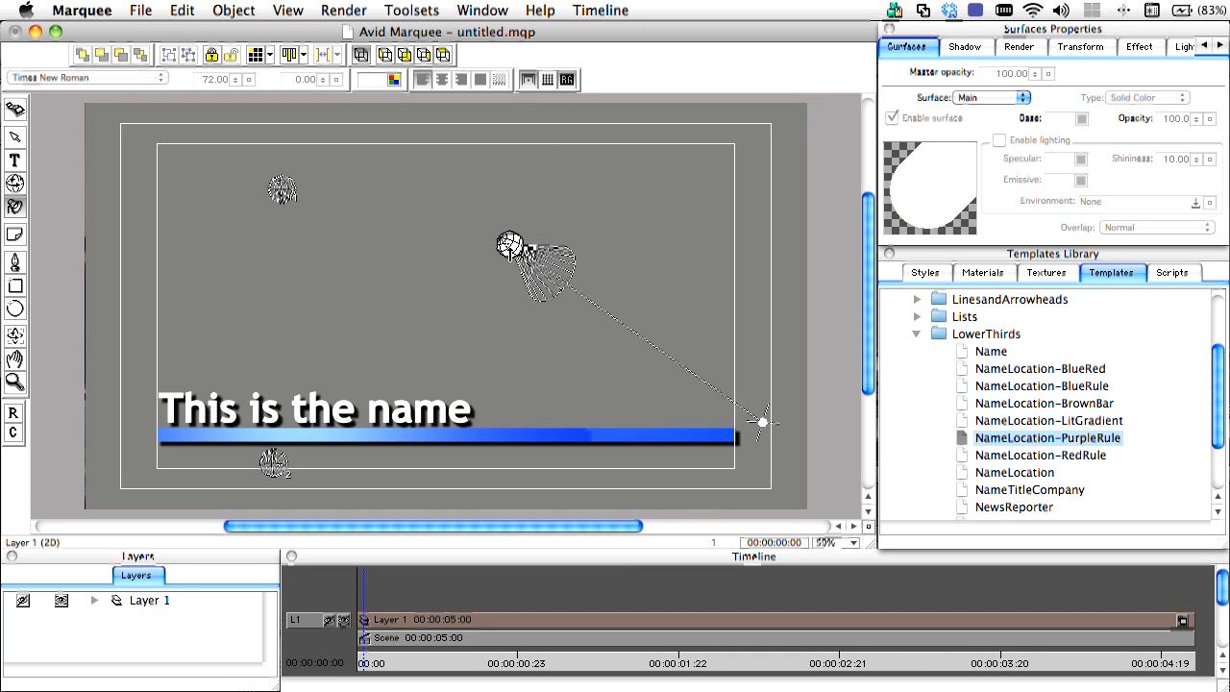
right_click(272, 463)
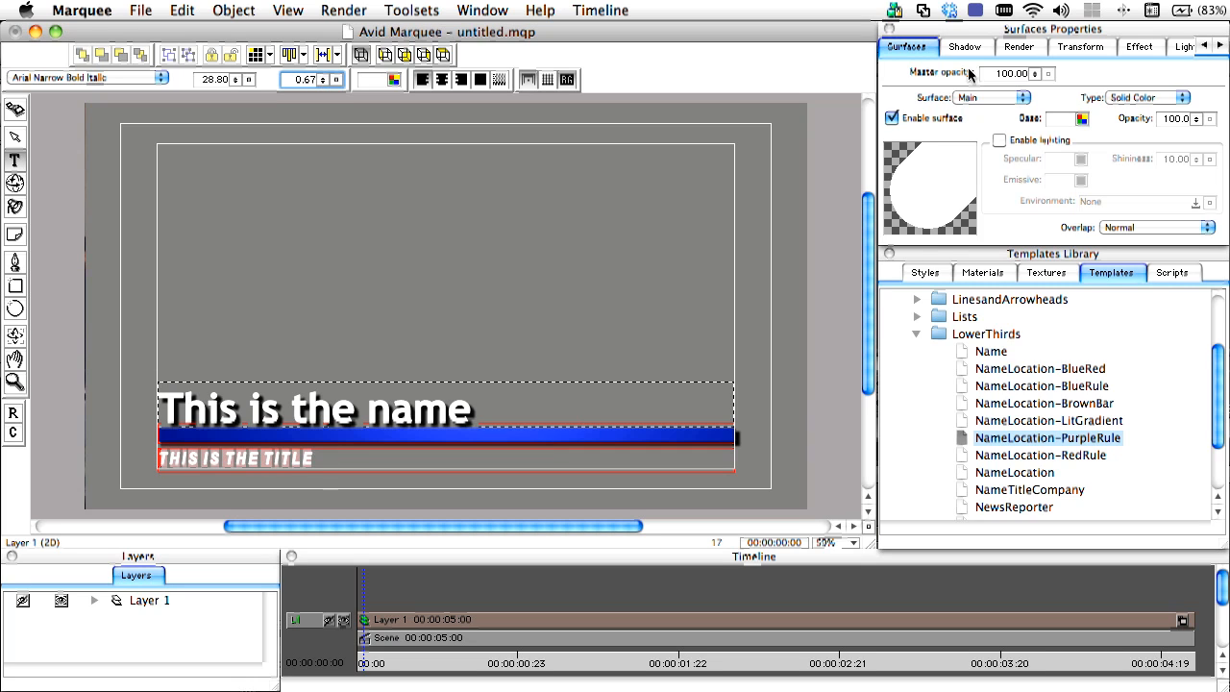
Enable a matching soft drop shadow on the title text box
click(957, 47)
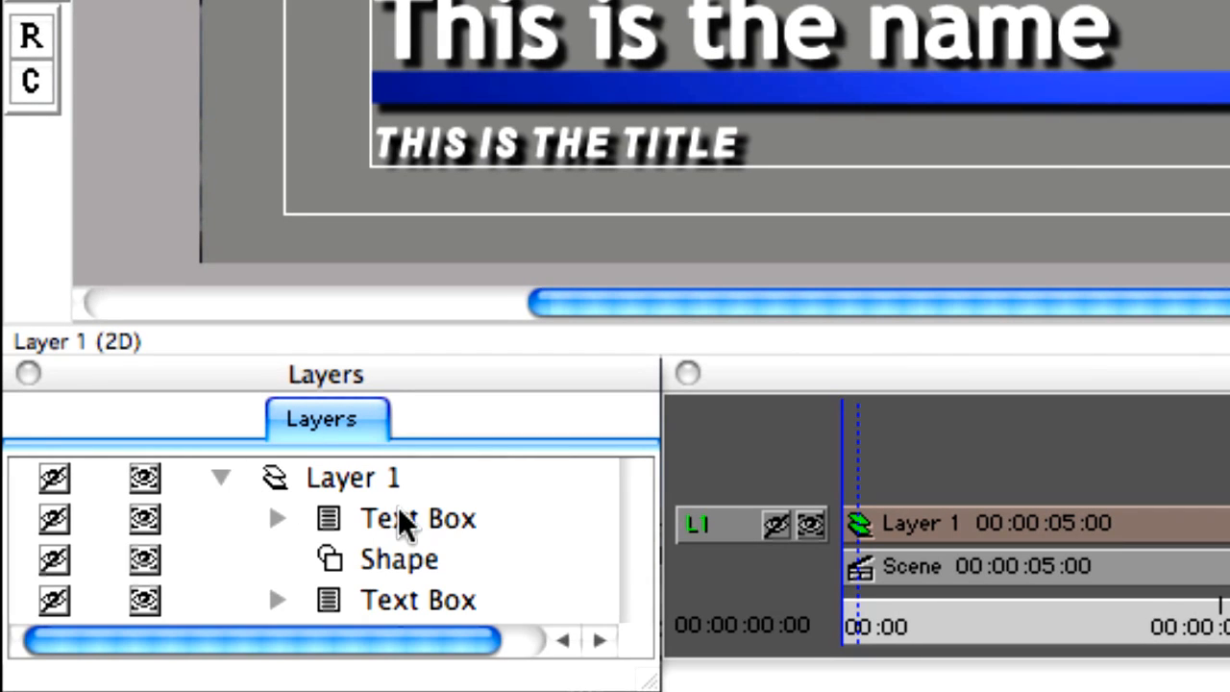
click(412, 519)
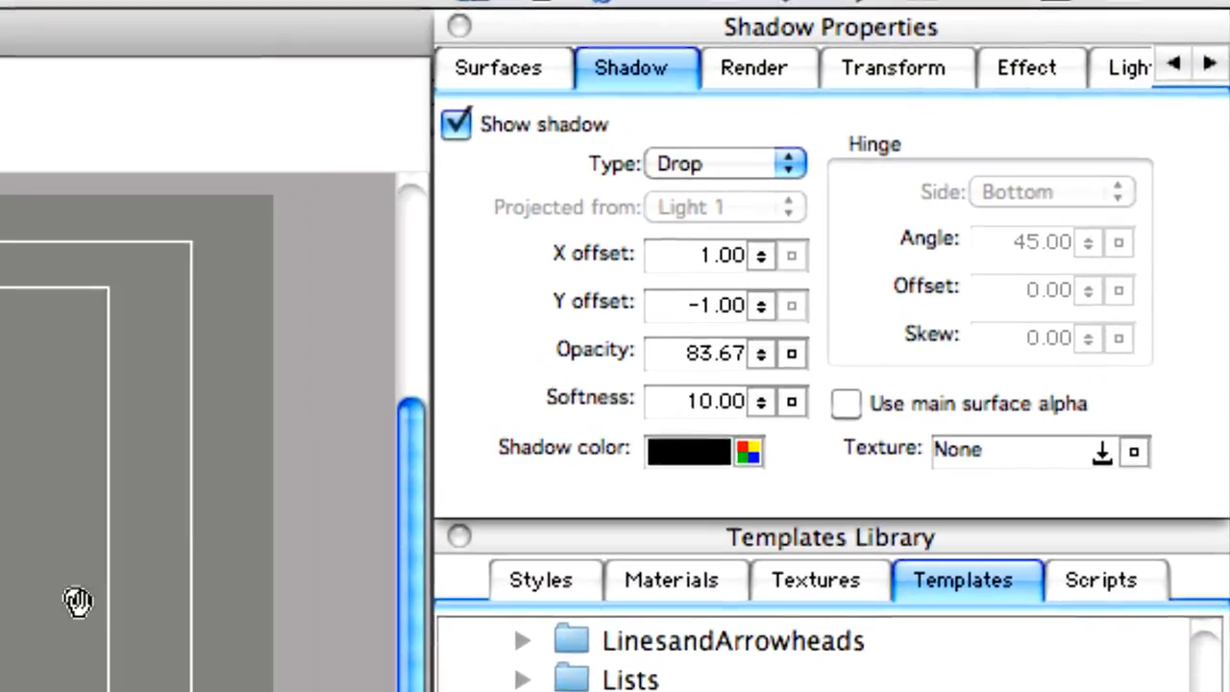
click(204, 79)
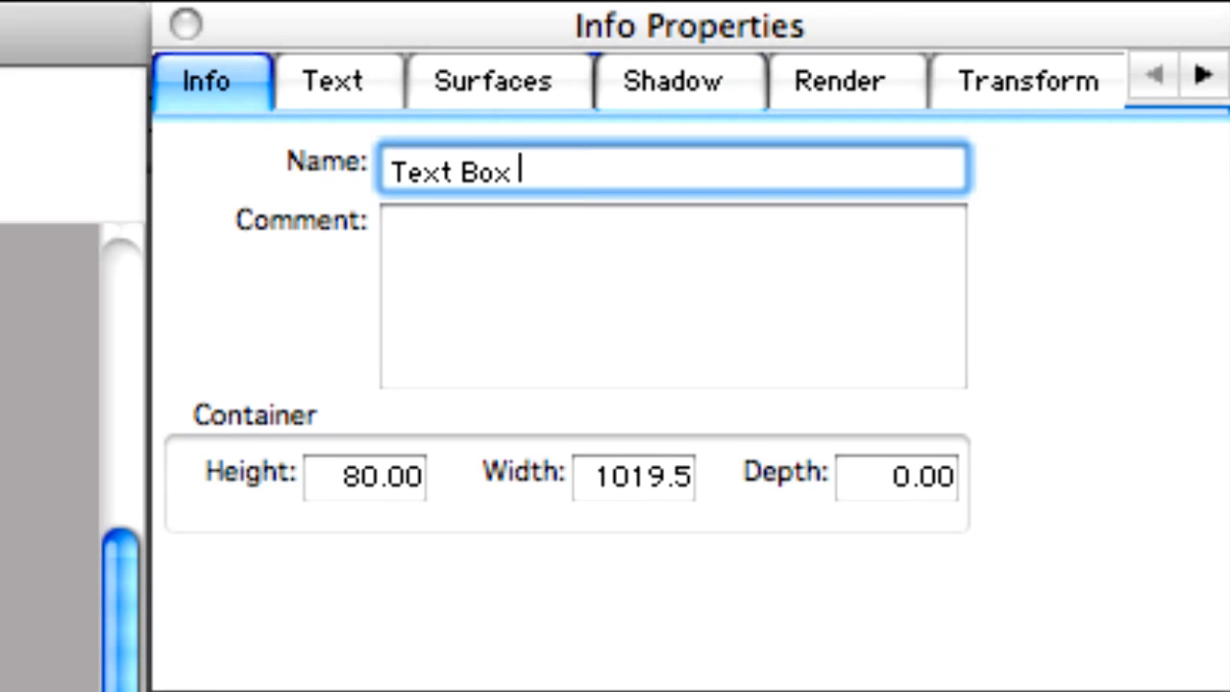
Rename the selected text box layer to Text Box 1 in Info Properties
click(578, 261)
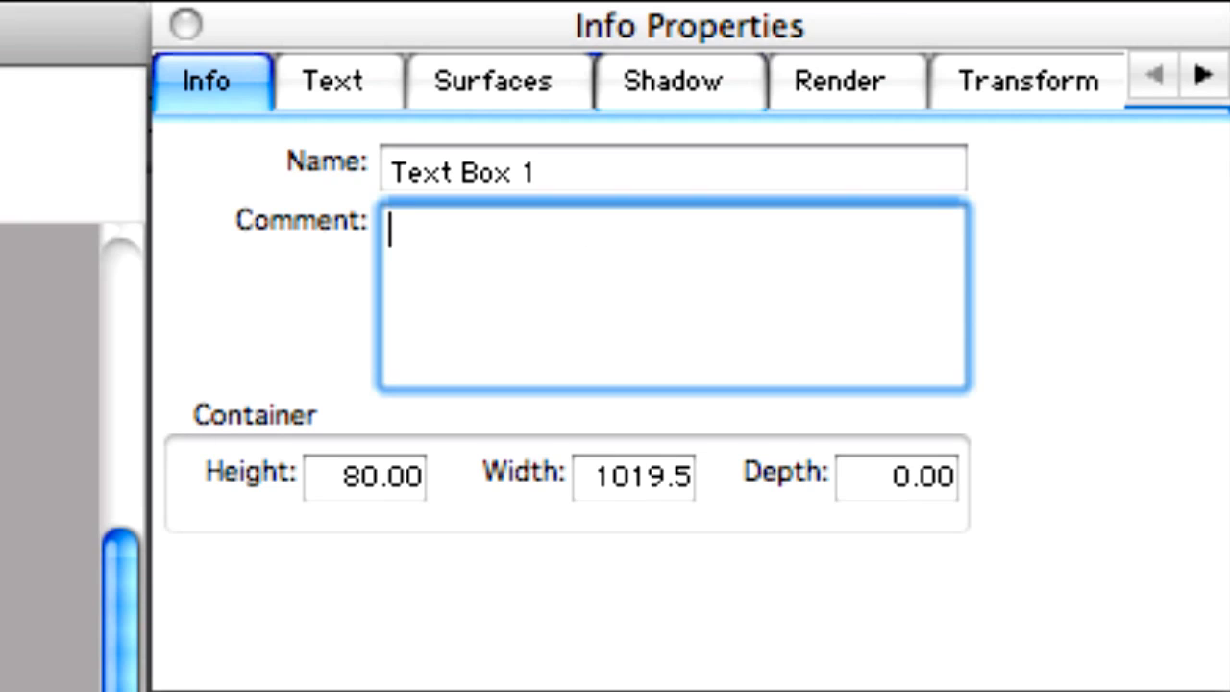
click(557, 171)
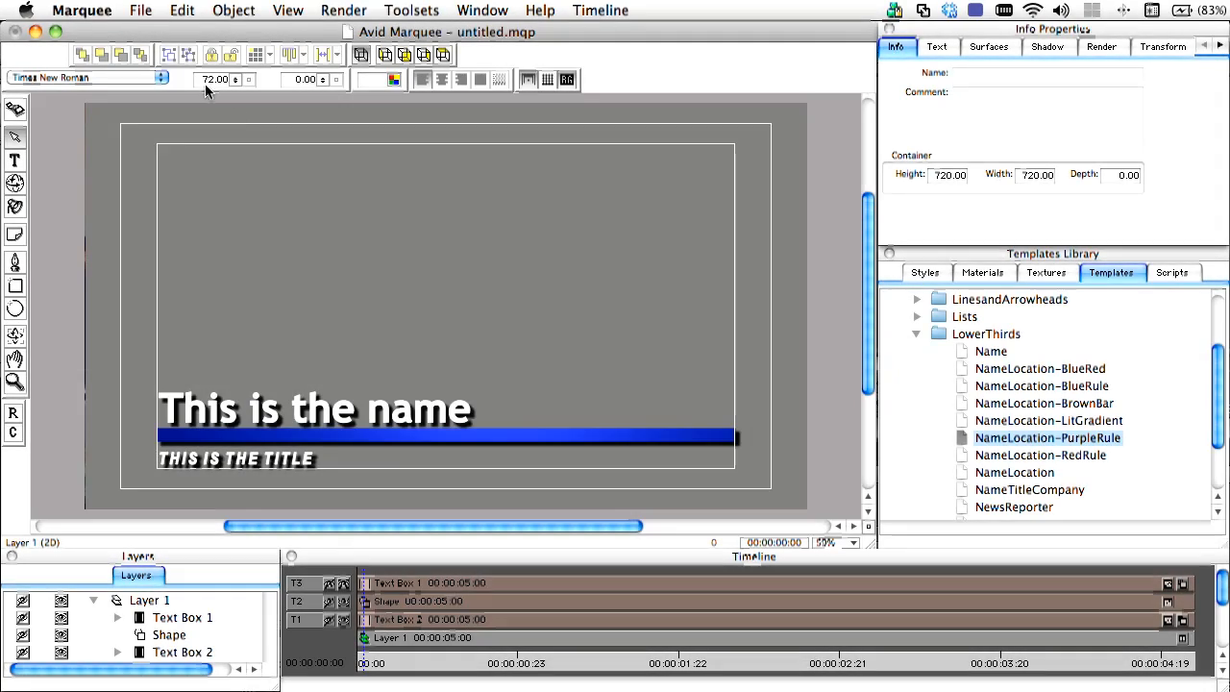
Run AutoTitler from starting number 1 to create a title per credit
click(142, 11)
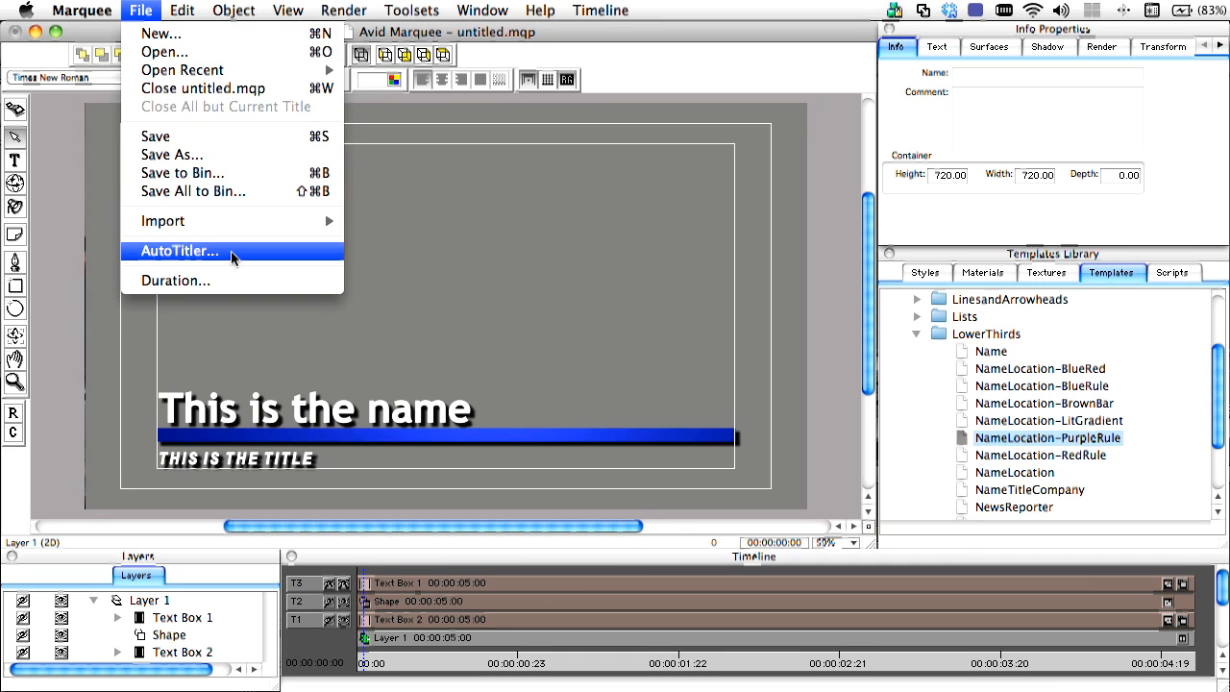
click(181, 250)
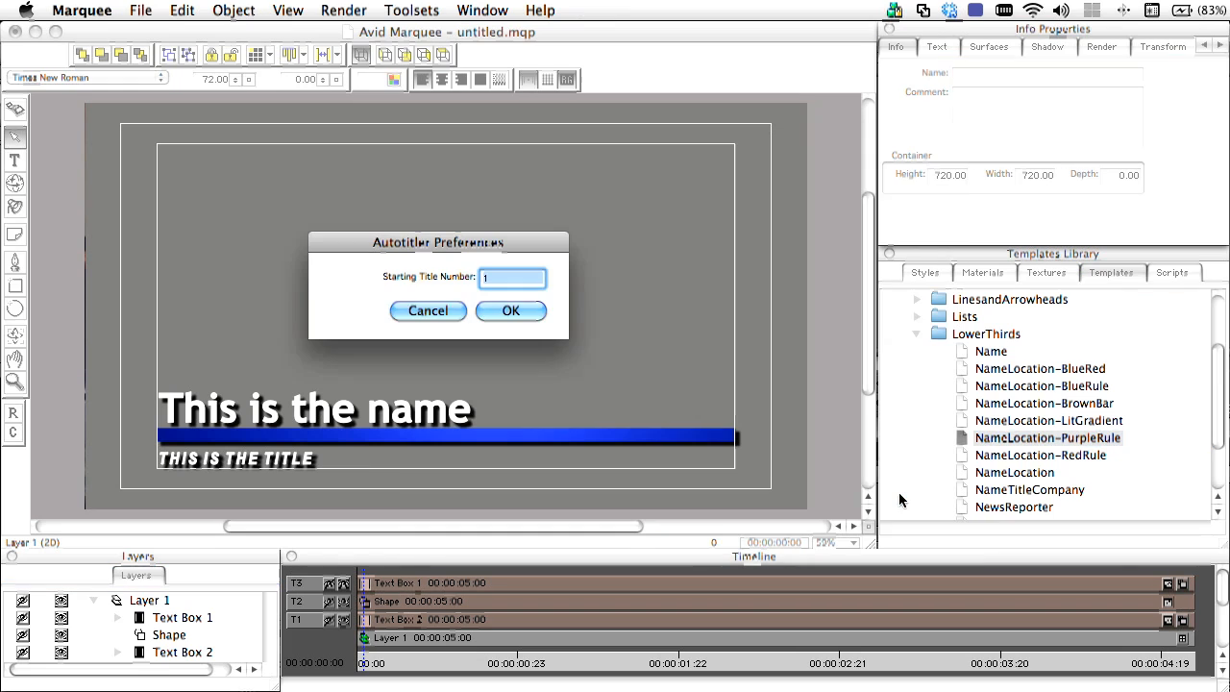
click(511, 311)
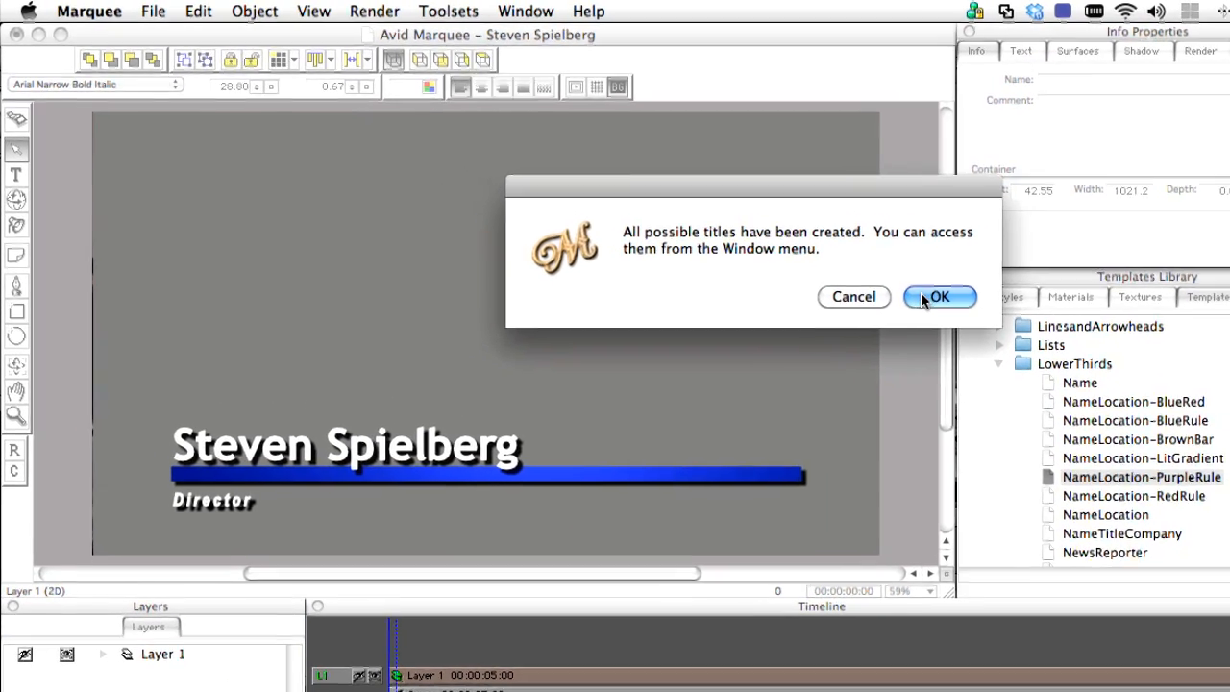
click(940, 296)
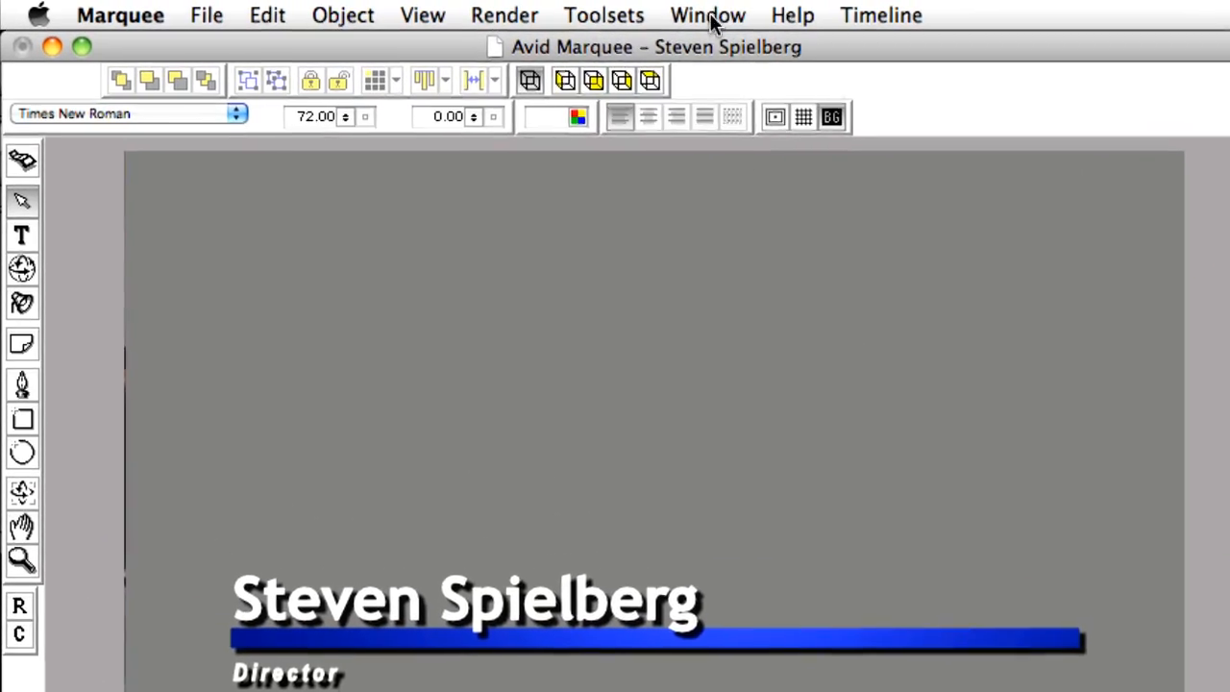
Switch to the generated Frank Marshall title window
click(707, 15)
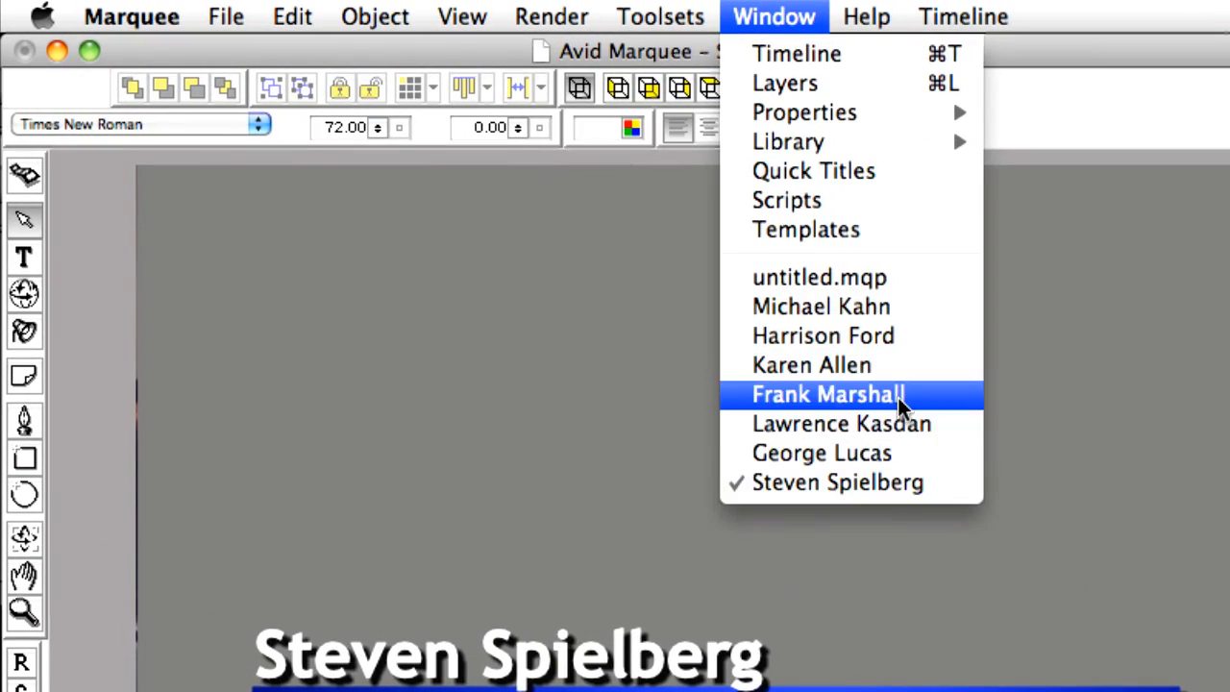
click(831, 394)
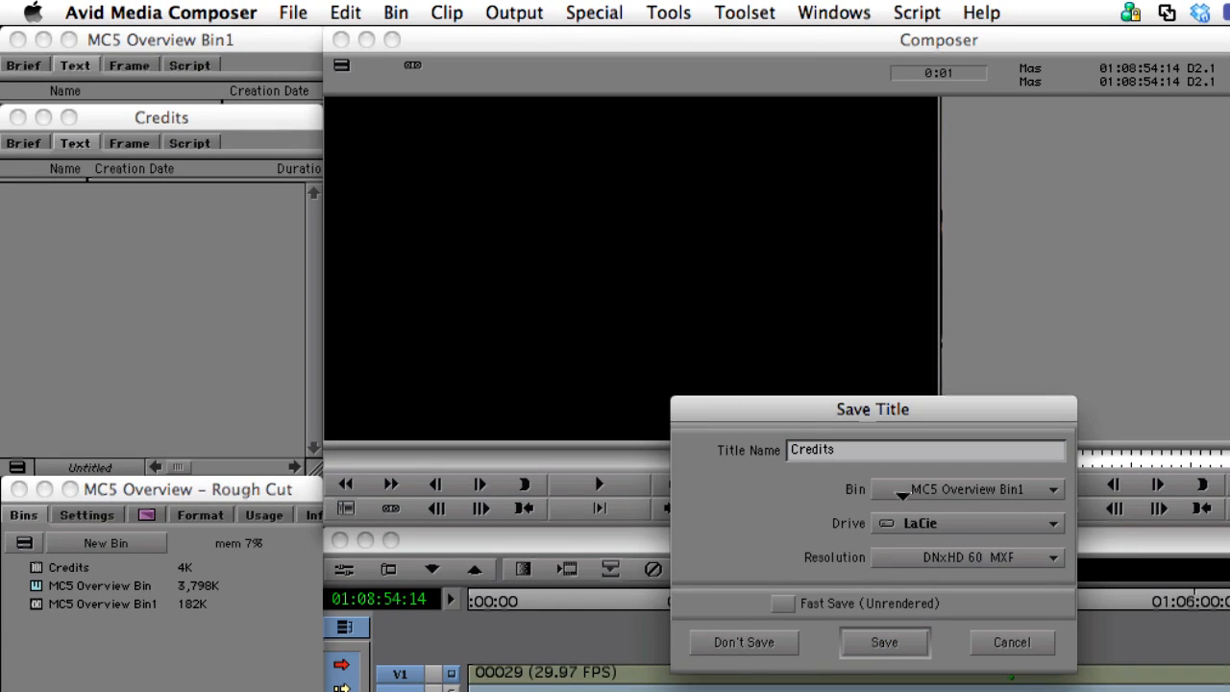
Save the title as Credits into MC5 Overview Bin1
click(884, 642)
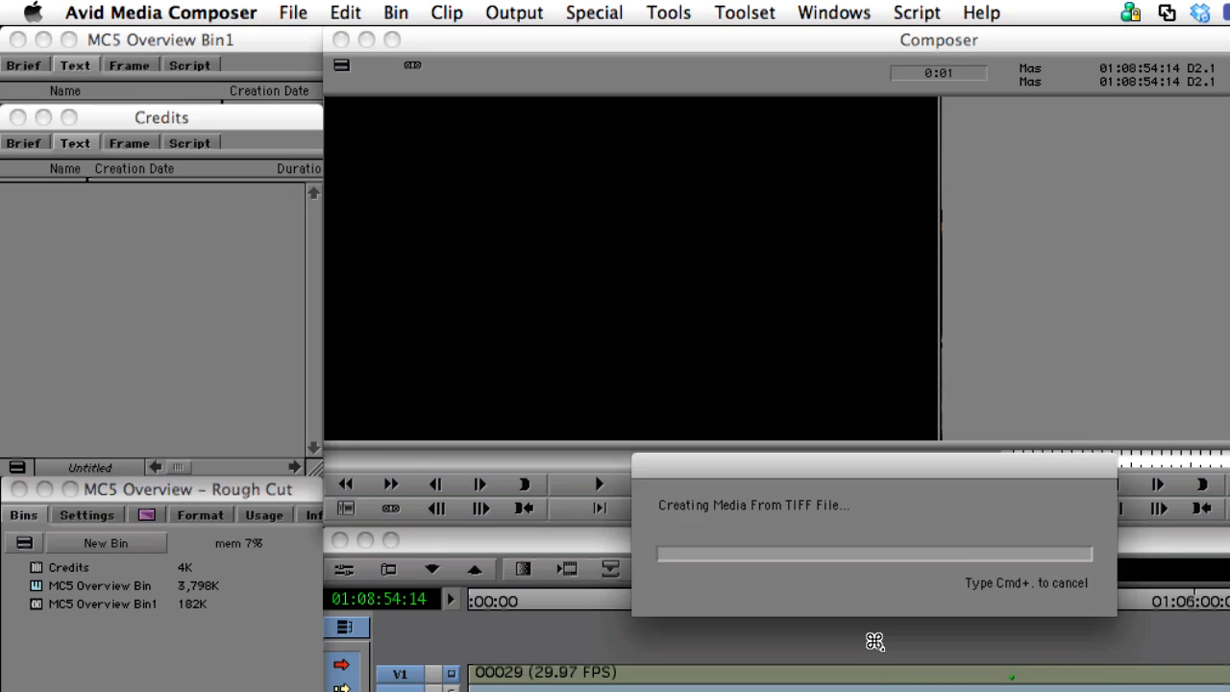